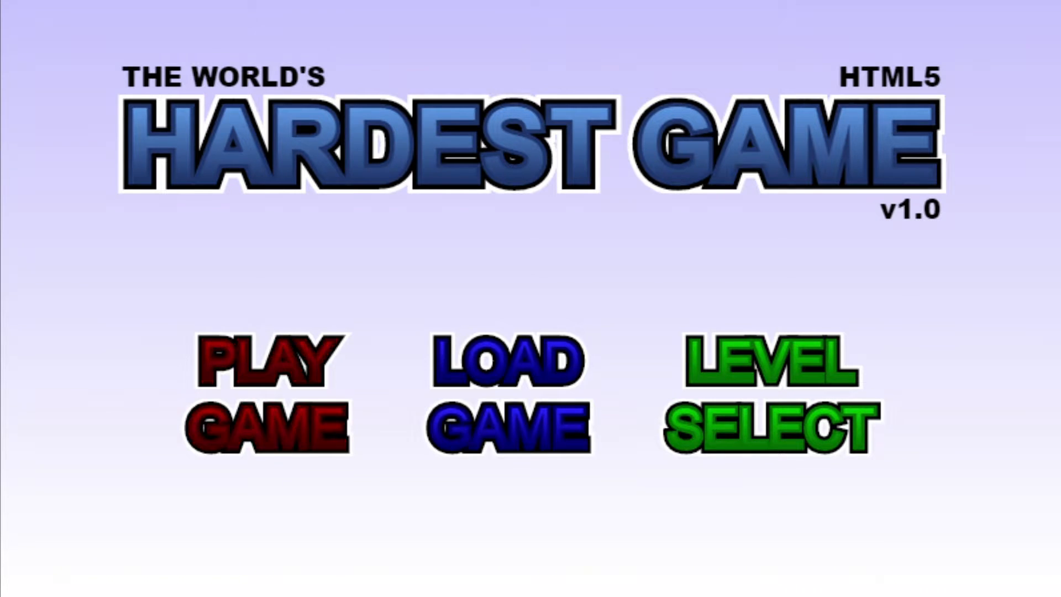
Choose PLAY GAME on the title menu to load level 1.
click(272, 395)
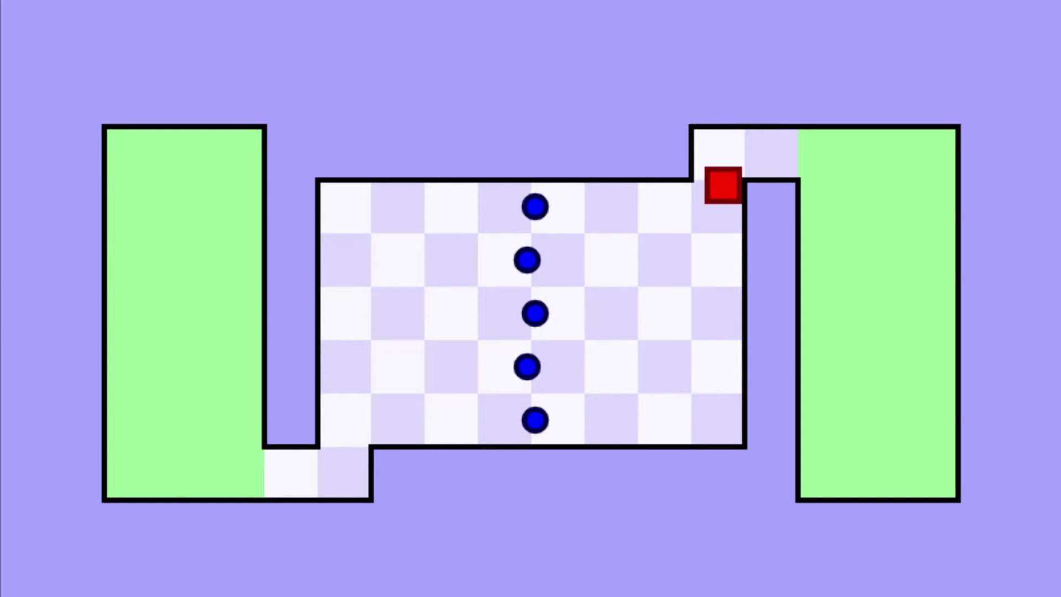